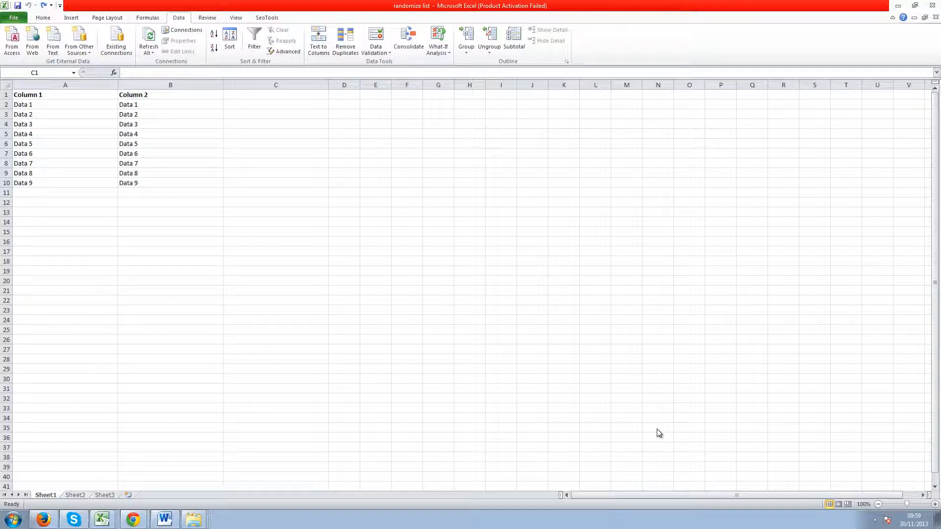
{"action": "mouse_move", "coordinate": [558, 232]}
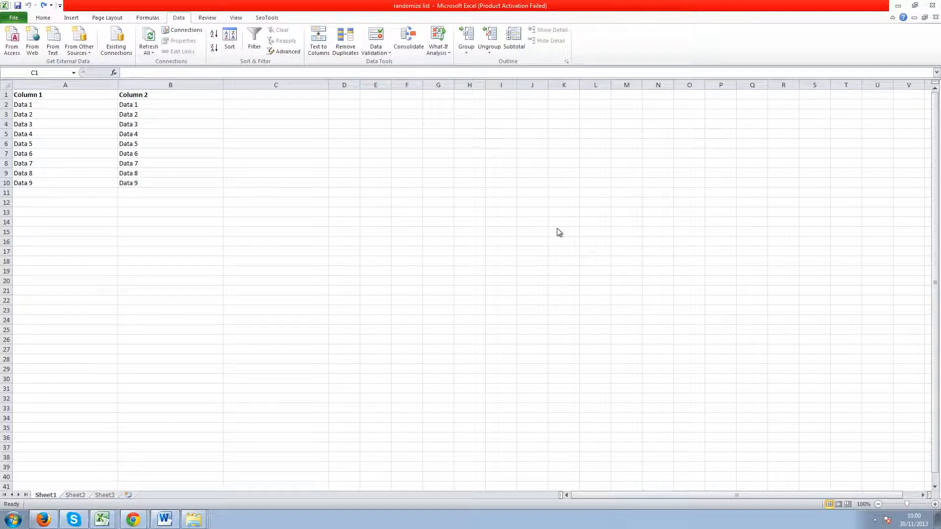
- Enter the heading 'Randomise' in cell C1 beside the existing headings
{"action": "left_click", "coordinate": [275, 94]}
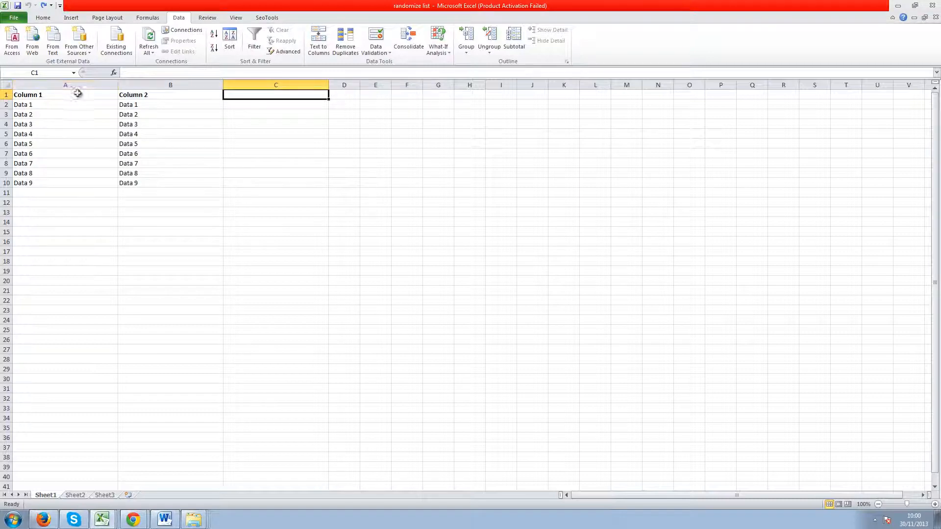
{"action": "mouse_move", "coordinate": [95, 98]}
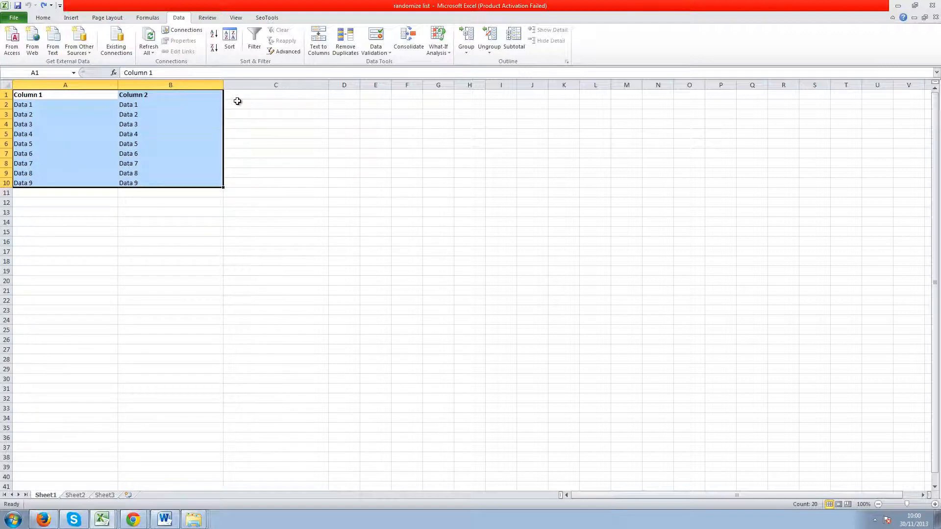
{"action": "left_click", "coordinate": [65, 153]}
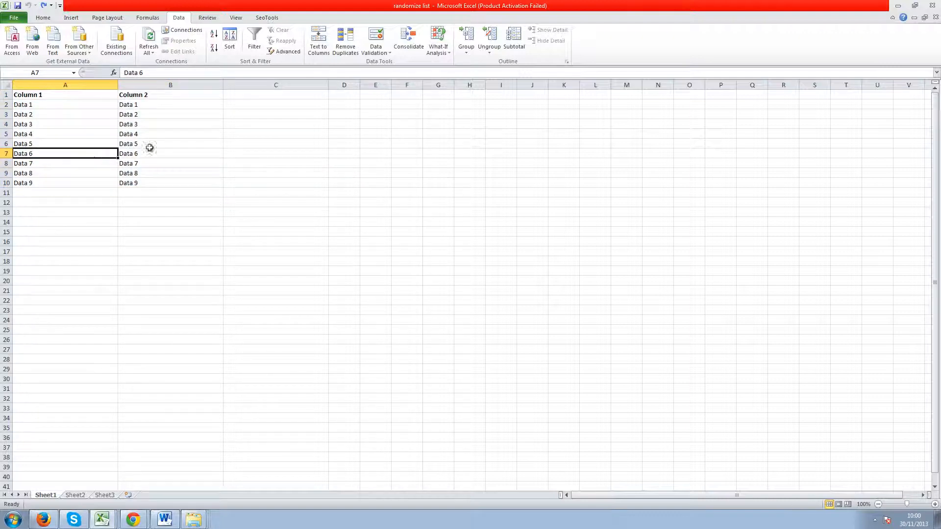
{"action": "left_click", "coordinate": [276, 94]}
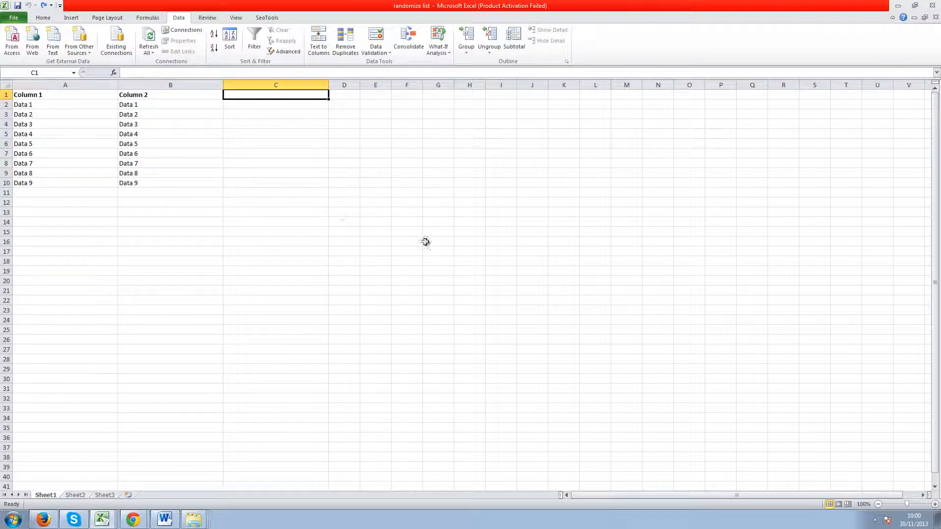
{"action": "mouse_move", "coordinate": [545, 347]}
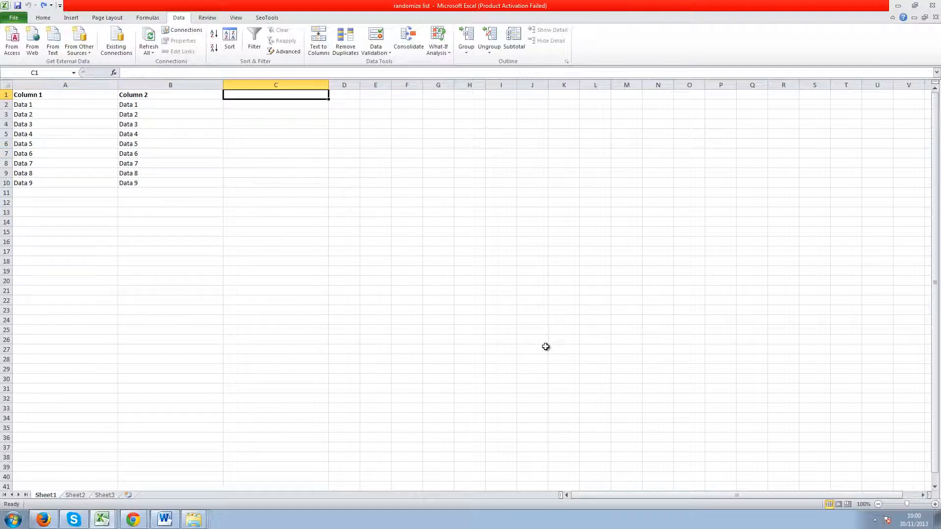
{"action": "type", "text": "Randomise"}
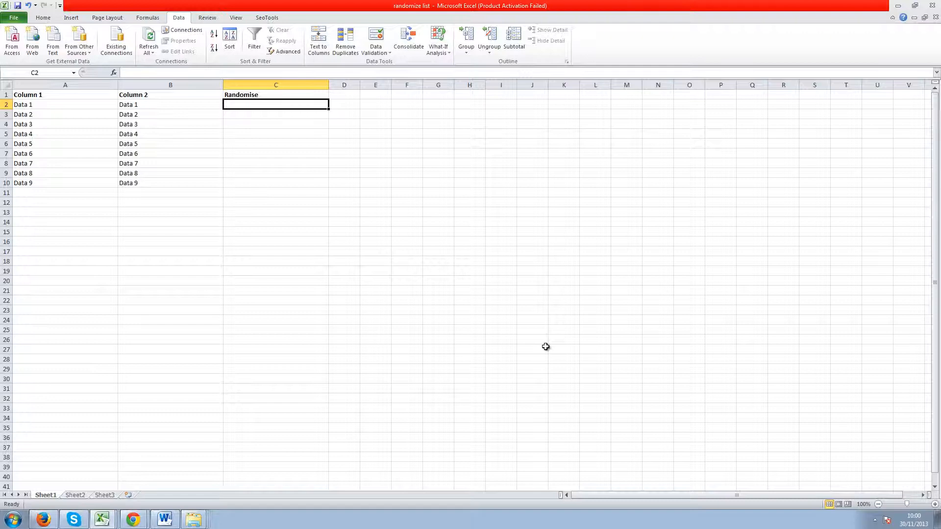
- Enter the formula =RAND() in cell C2
{"action": "type", "text": "="}
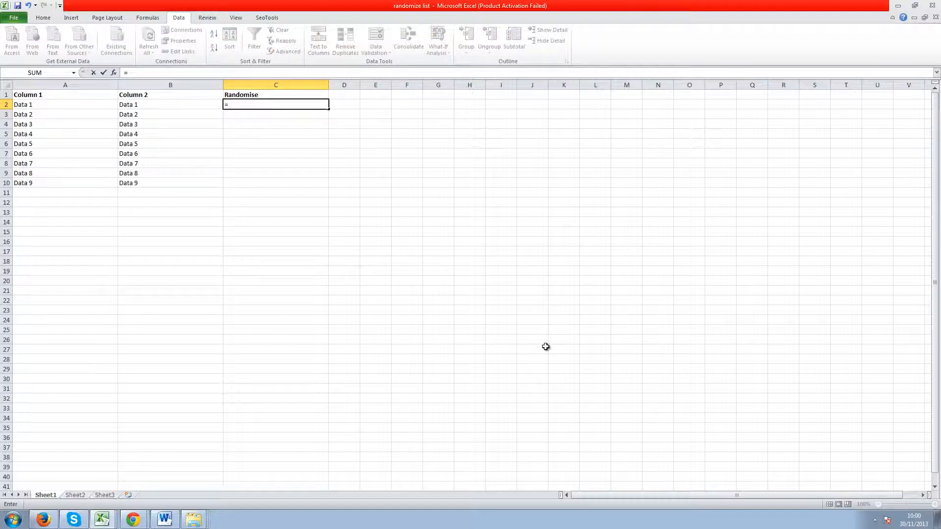
{"action": "type", "text": "RAND("}
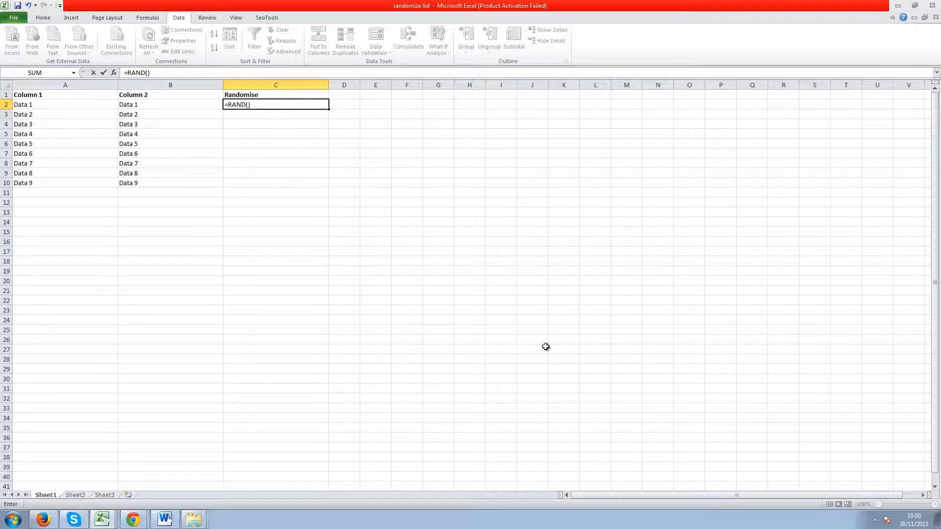
{"action": "key", "text": "Return"}
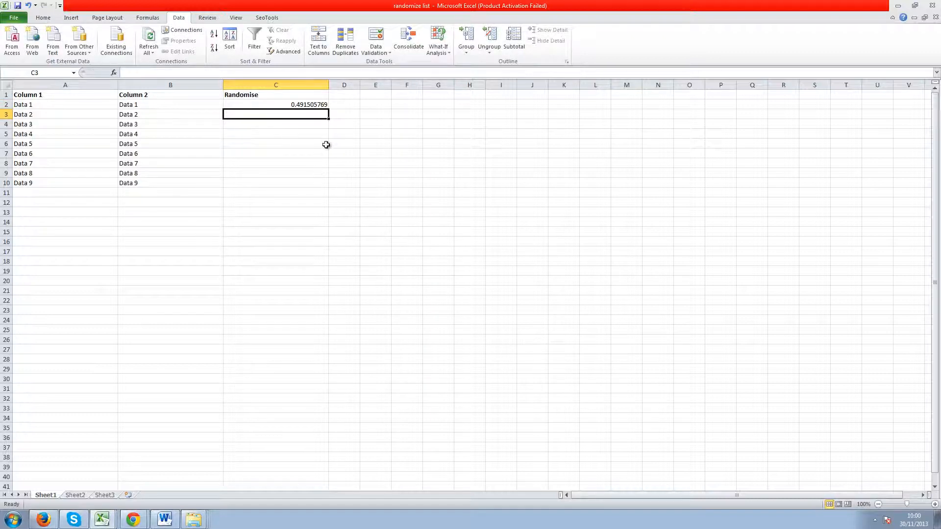
- Fill the =RAND() formula from C2 down through C10
{"action": "left_click", "coordinate": [275, 104]}
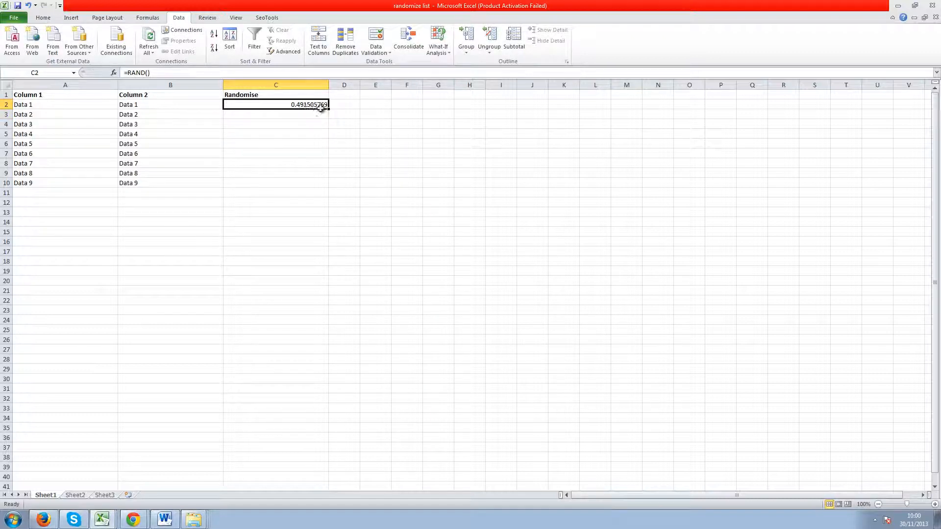
{"action": "left_click_drag", "start_coordinate": [328, 108], "coordinate": [328, 148]}
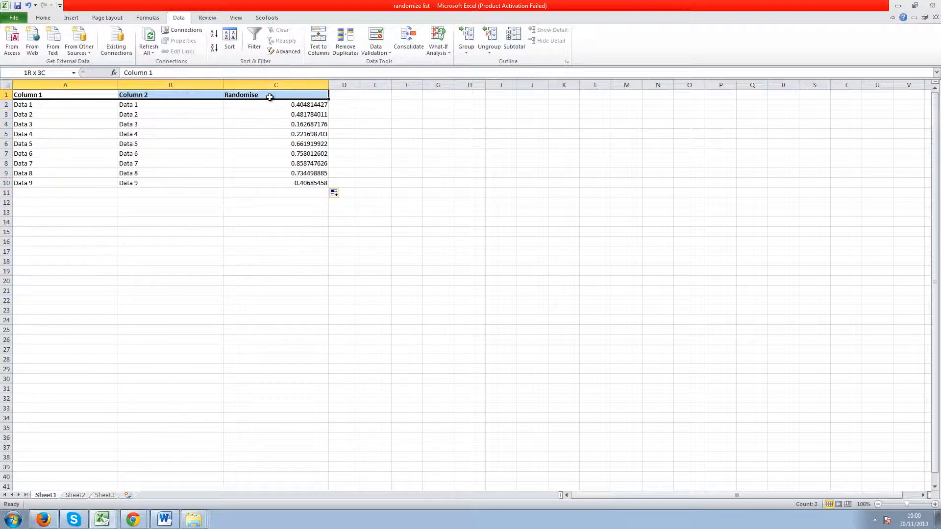
{"action": "mouse_move", "coordinate": [254, 37]}
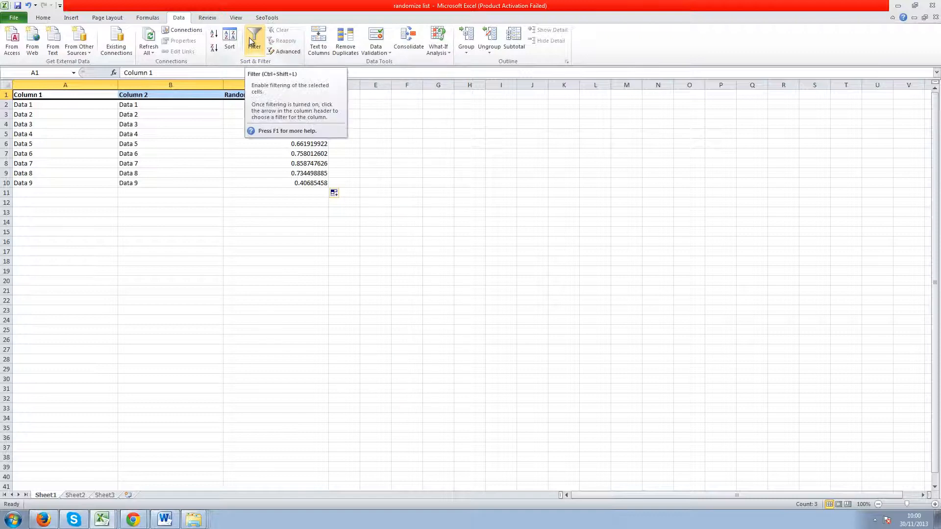
- Turn on Data > Filter and open the Randomise column's filter dropdown
{"action": "left_click", "coordinate": [254, 39]}
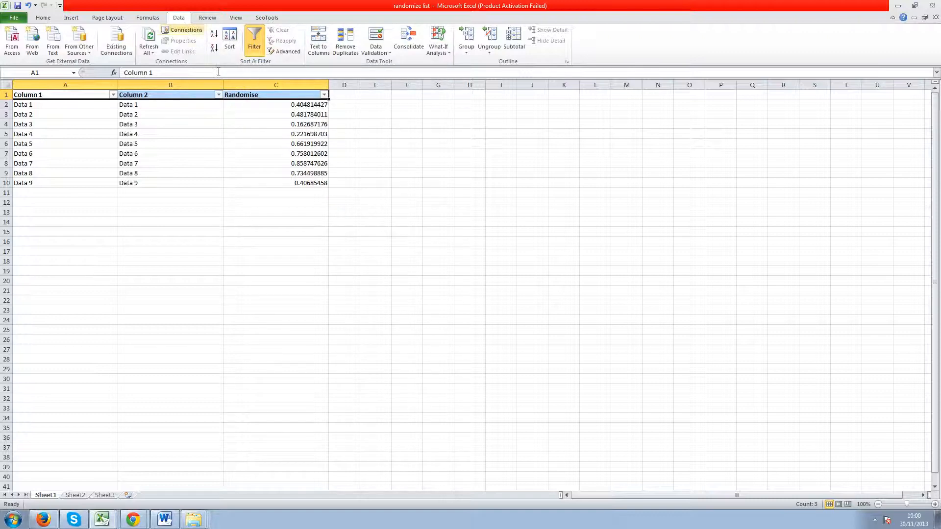
{"action": "left_click", "coordinate": [322, 94]}
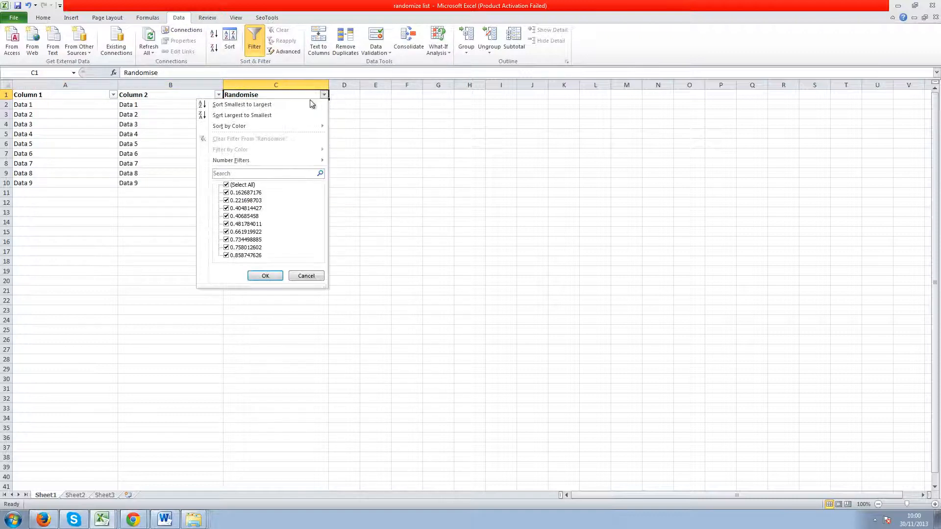
{"action": "mouse_move", "coordinate": [300, 118]}
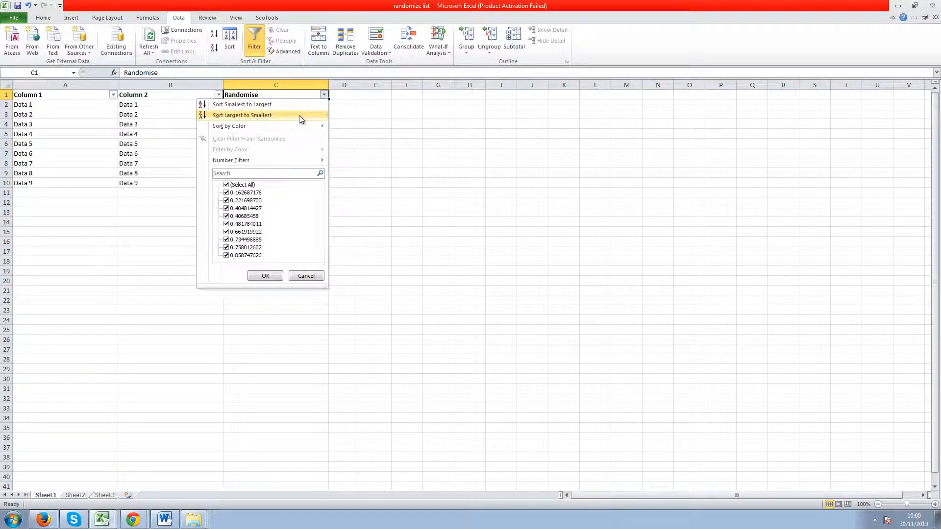
- Sort the rows by Randomise, largest to smallest, then re-sort to reshuffle
{"action": "left_click", "coordinate": [242, 115]}
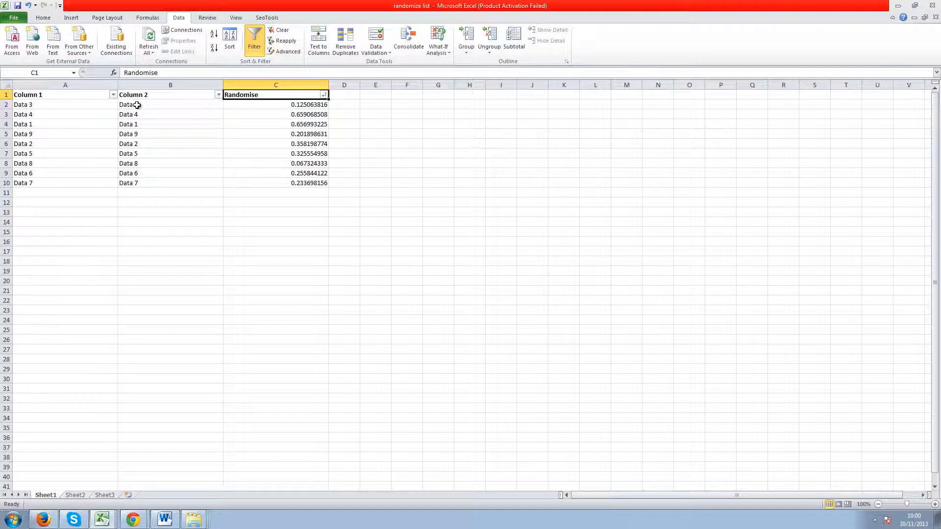
{"action": "mouse_move", "coordinate": [257, 109]}
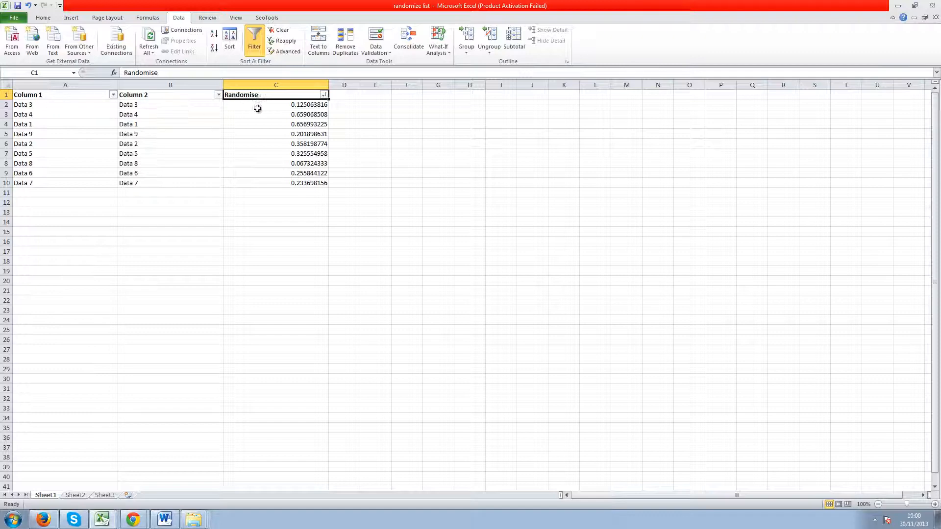
{"action": "mouse_move", "coordinate": [302, 129]}
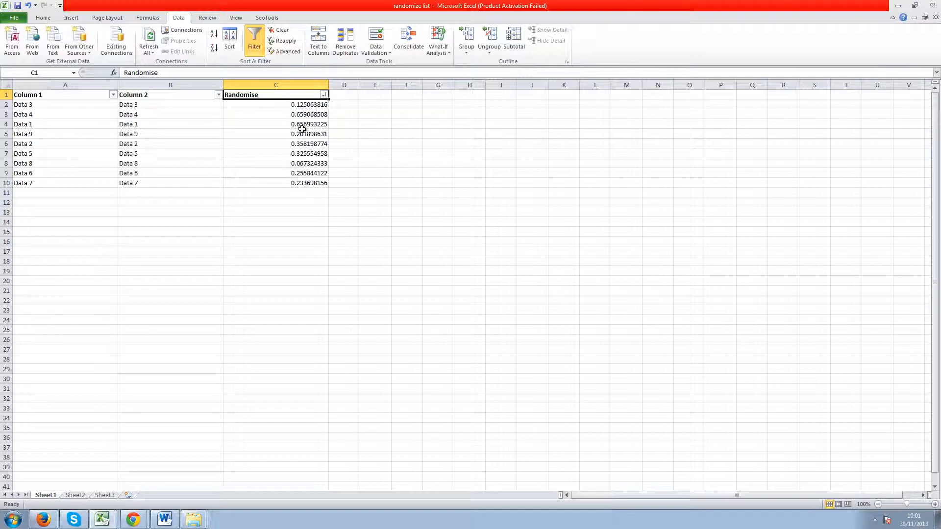
{"action": "left_click", "coordinate": [275, 144]}
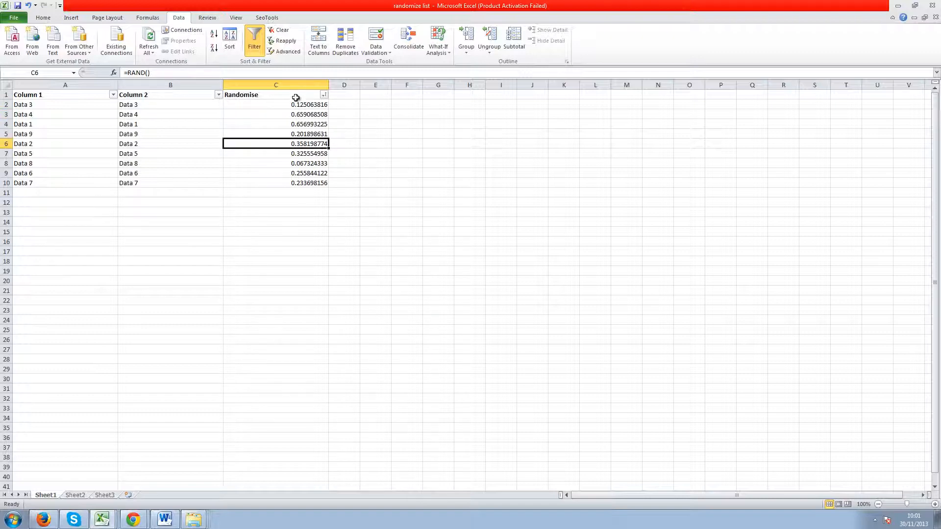
{"action": "left_click", "coordinate": [323, 94]}
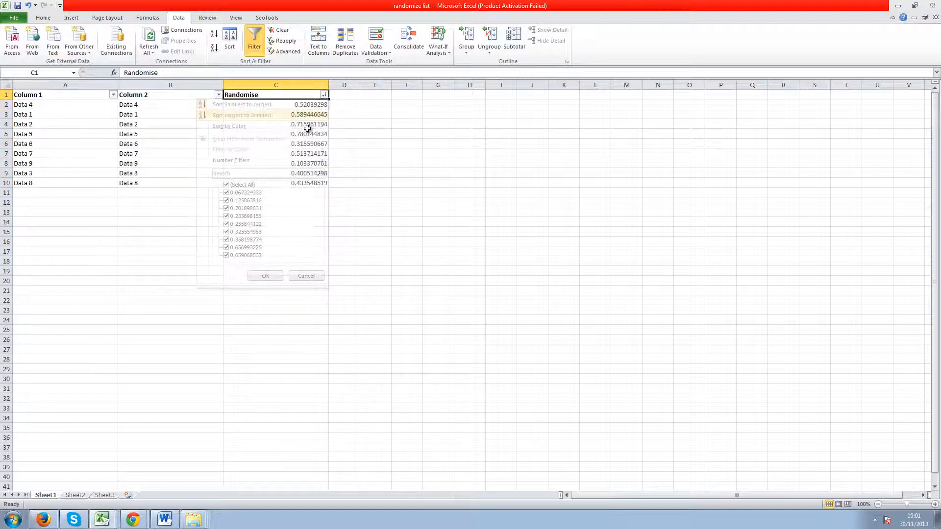